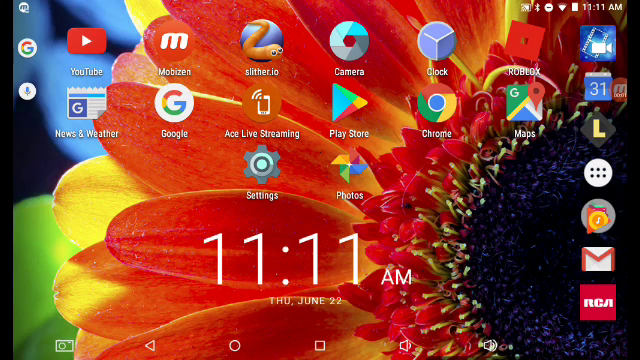
Launch the YouTube app from the home screen.
{"action": "left_click", "coordinate": [80, 44]}
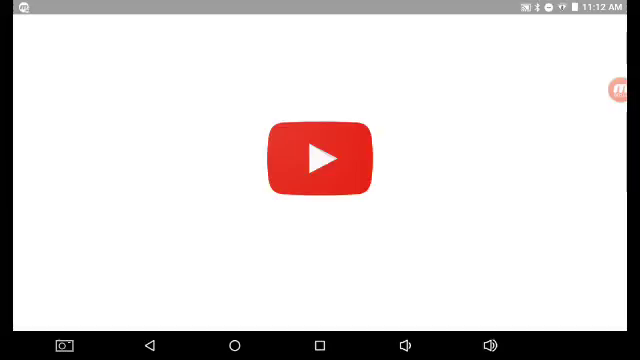
Let the home feed load, then go to the Library tab.
{"action": "left_click", "coordinate": [320, 160]}
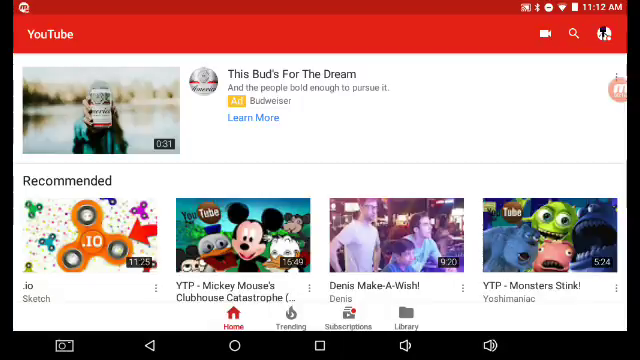
{"action": "left_click", "coordinate": [404, 320]}
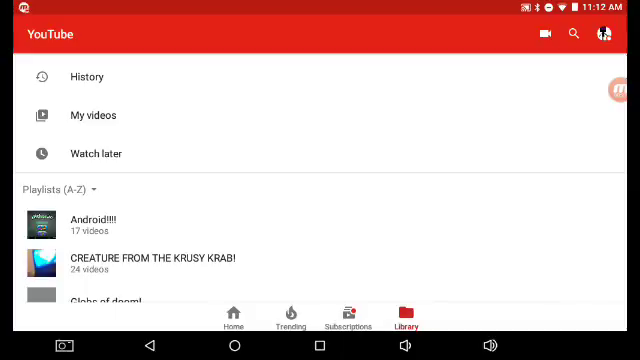
Search for 'sister location 2 trailer' and scroll through the results.
{"action": "left_click", "coordinate": [570, 38]}
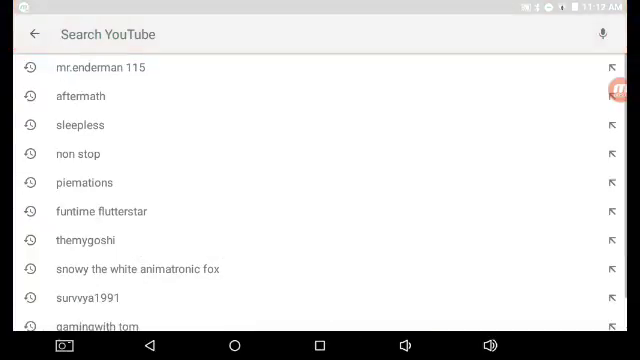
{"action": "type", "text": "sister location 2 trailer"}
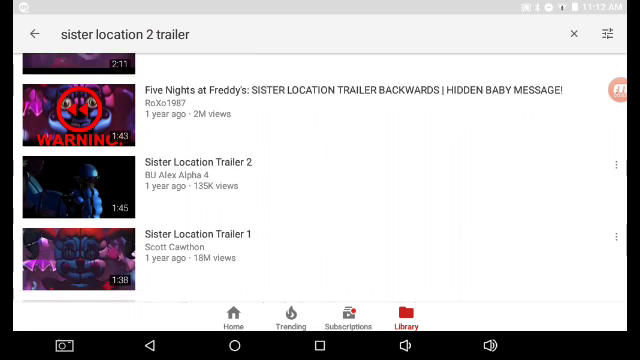
{"action": "scroll", "scroll_direction": "down", "scroll_amount": 3}
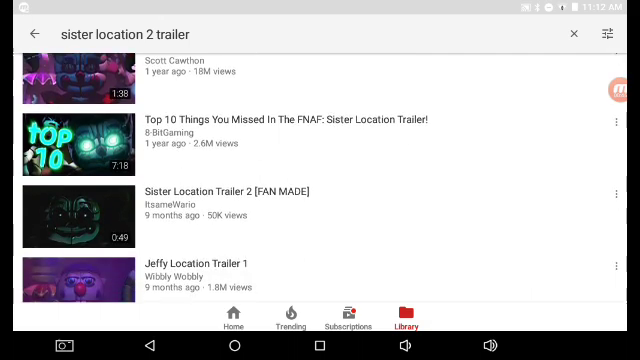
{"action": "scroll", "scroll_direction": "down", "scroll_amount": 3}
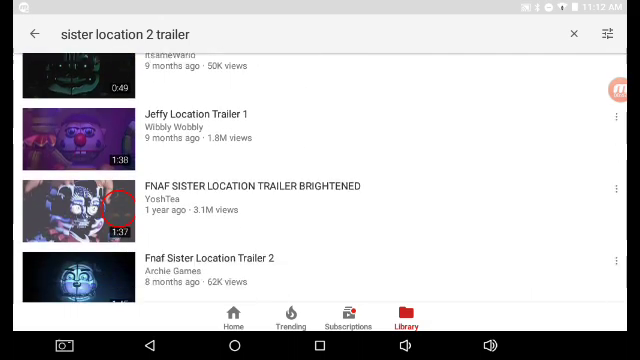
{"action": "scroll", "scroll_direction": "down", "scroll_amount": 3}
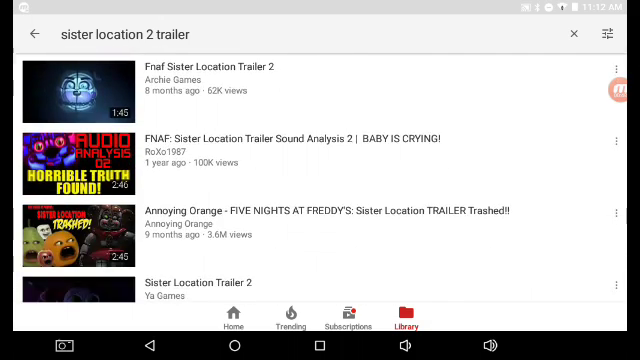
{"action": "scroll", "scroll_direction": "down", "scroll_amount": 3}
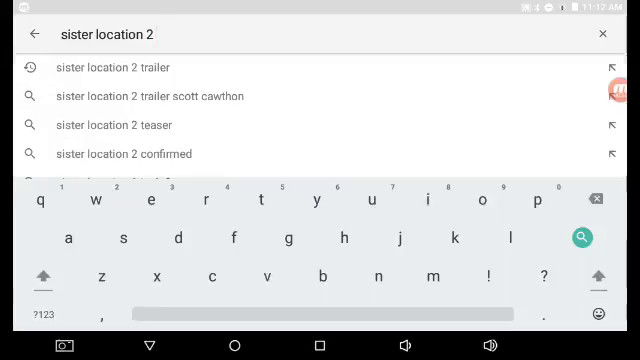
Search for 'sister location 2 teaser' and scroll through the results.
{"action": "type", "text": "teaser"}
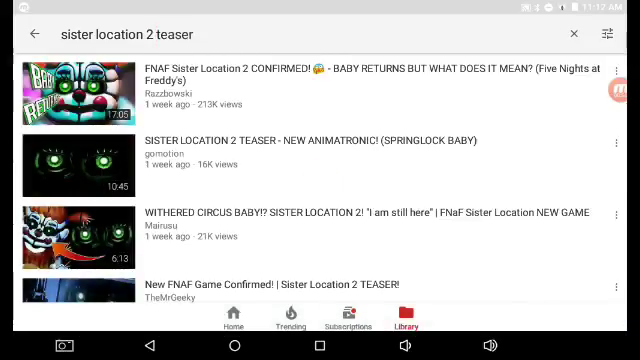
{"action": "scroll", "scroll_direction": "down", "scroll_amount": 3}
{"action": "type", "text": "t"}
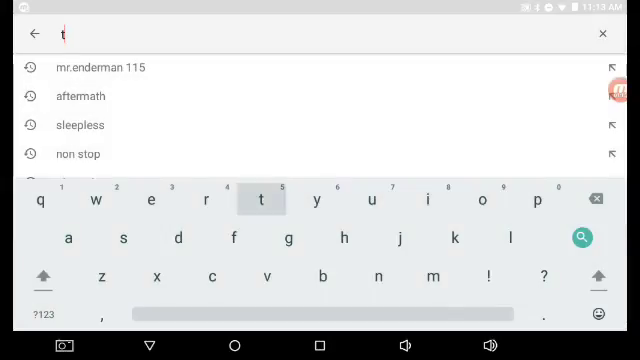
Search for 'toy bonnie' from the suggestions, browse results, then start a new search.
{"action": "type", "text": "oy"}
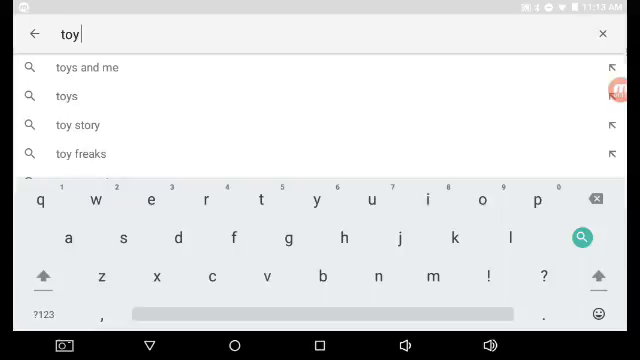
{"action": "type", "text": "b"}
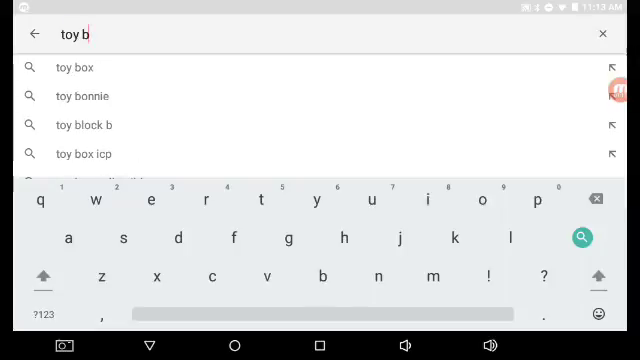
{"action": "left_click", "coordinate": [81, 96]}
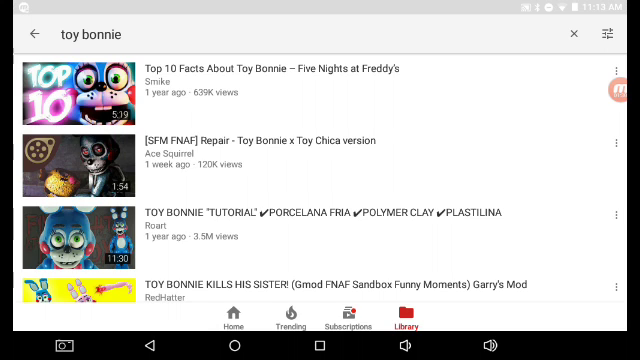
{"action": "scroll", "scroll_direction": "down", "scroll_amount": 3}
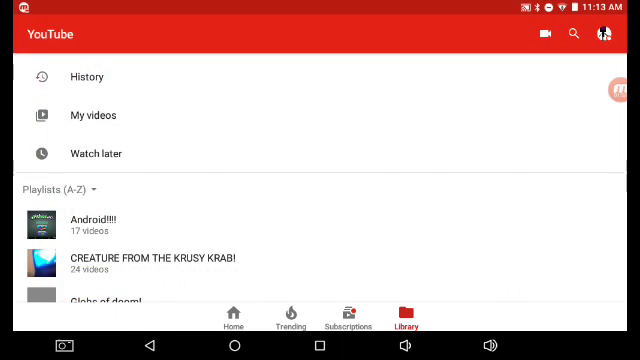
{"action": "left_click", "coordinate": [570, 37]}
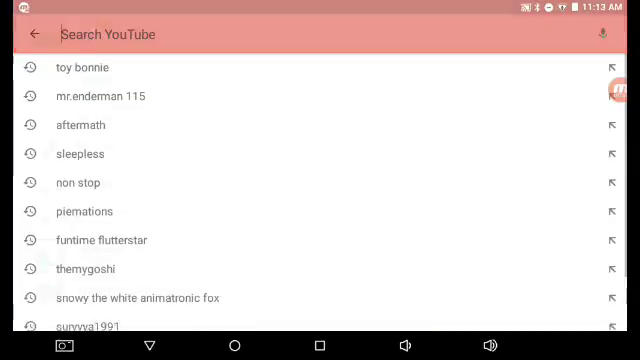